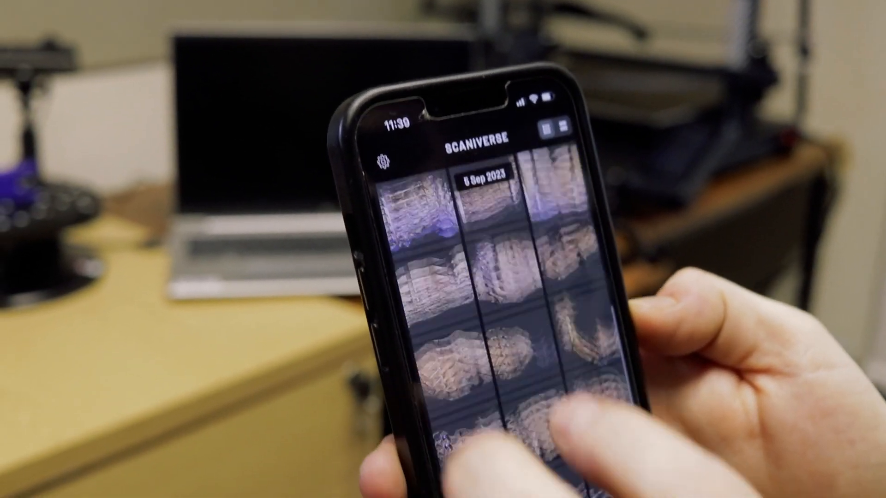
{"action": "scroll", "scroll_direction": "down", "scroll_amount": 3}
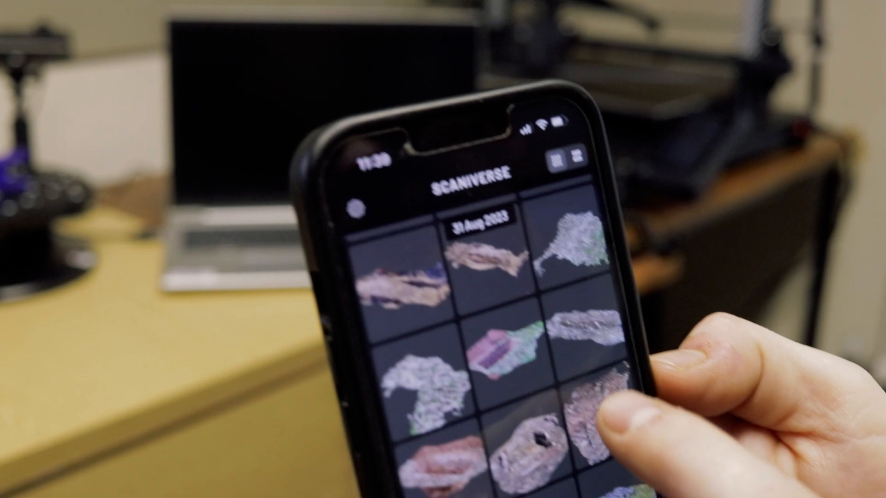